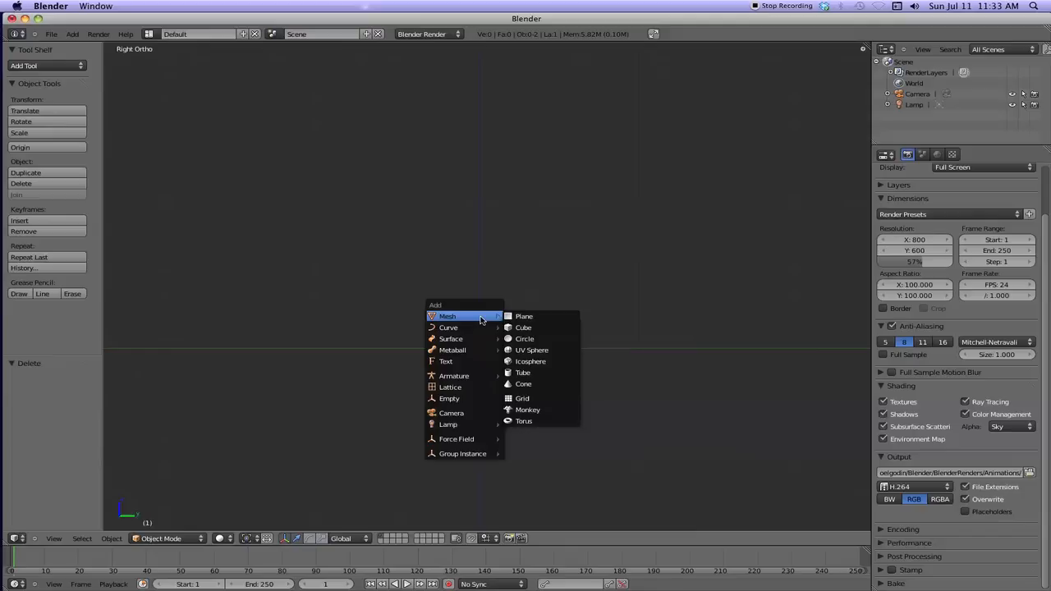
Add an icosphere mesh at the centre of the empty scene
{"action": "left_click", "coordinate": [529, 362]}
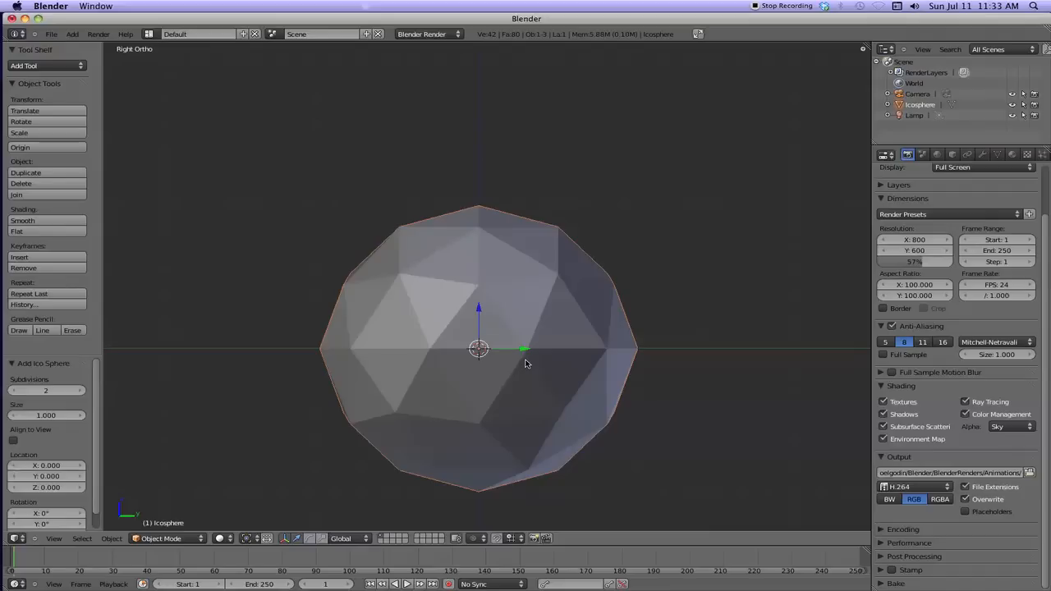
{"action": "mouse_move", "coordinate": [489, 319]}
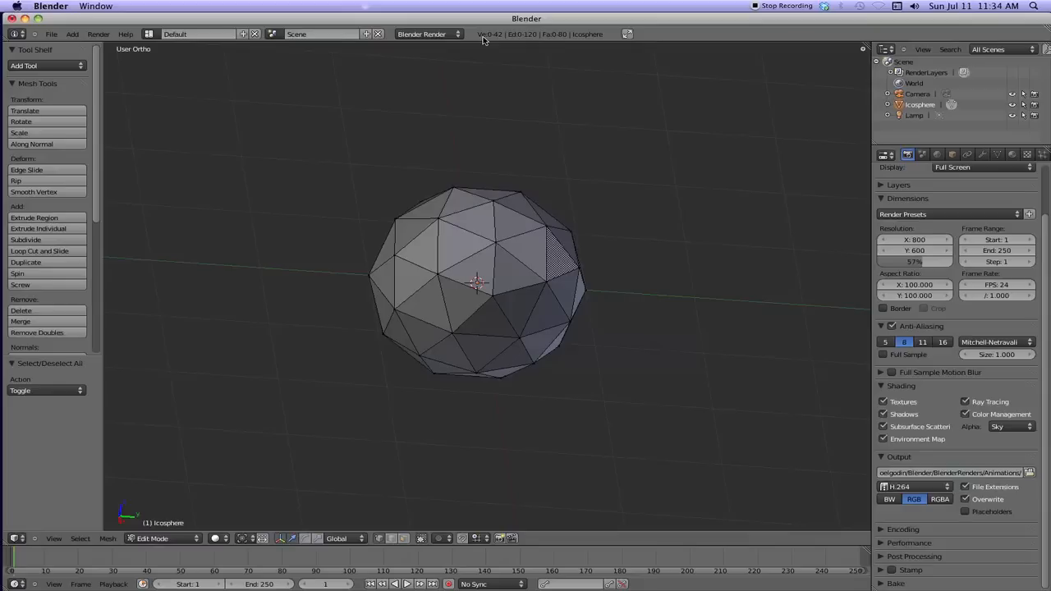
{"action": "mouse_move", "coordinate": [588, 39]}
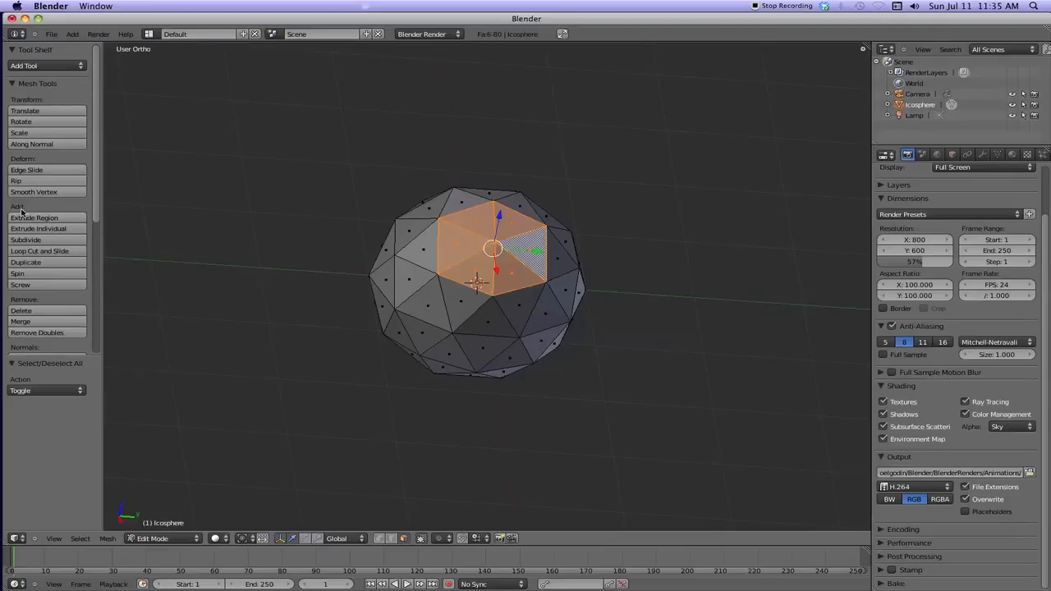
{"action": "mouse_move", "coordinate": [213, 260]}
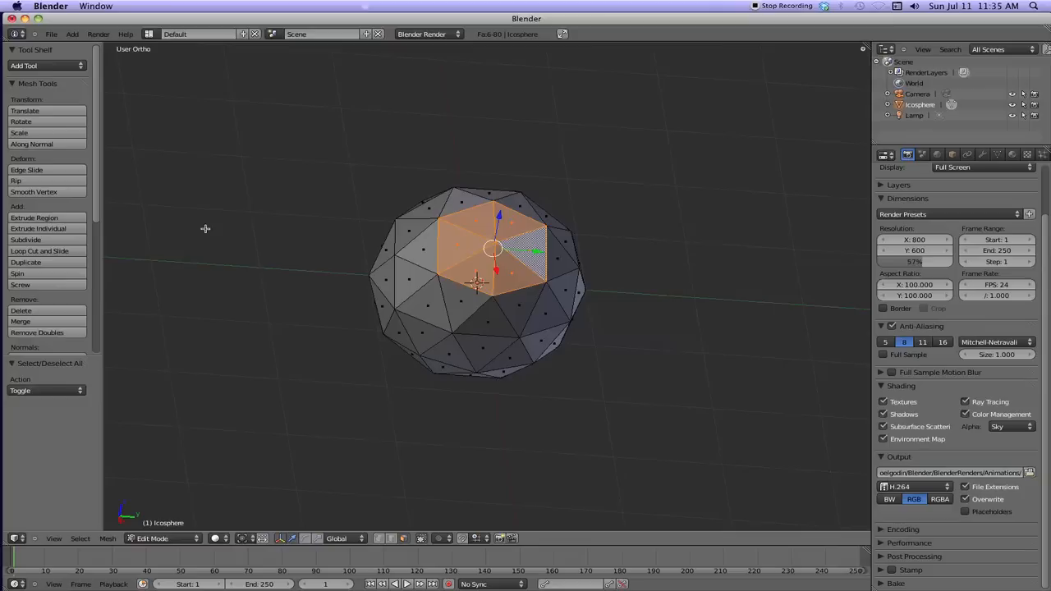
{"action": "mouse_move", "coordinate": [34, 217]}
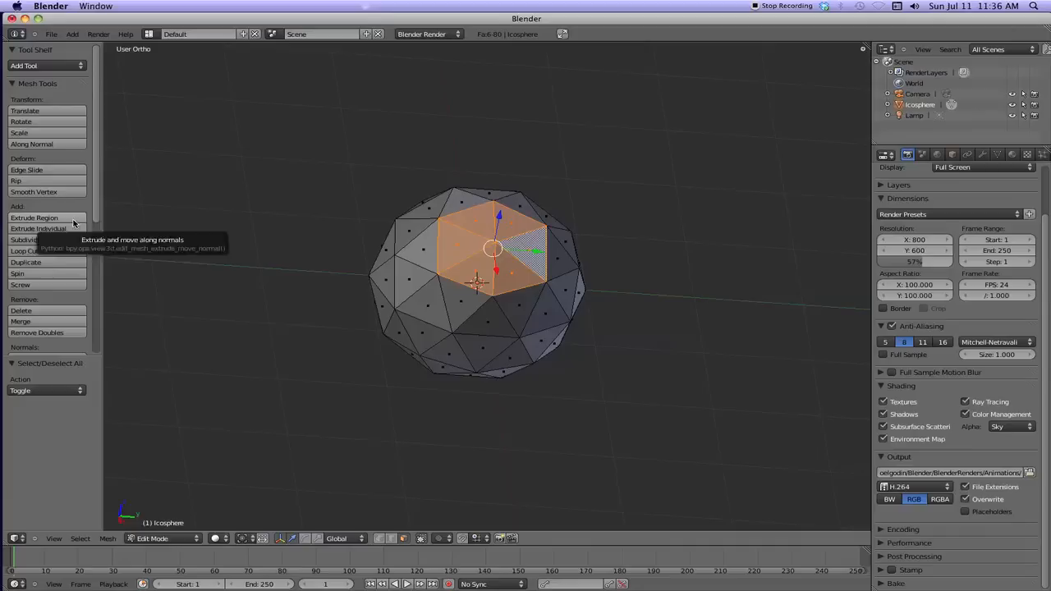
{"action": "left_click", "coordinate": [33, 216]}
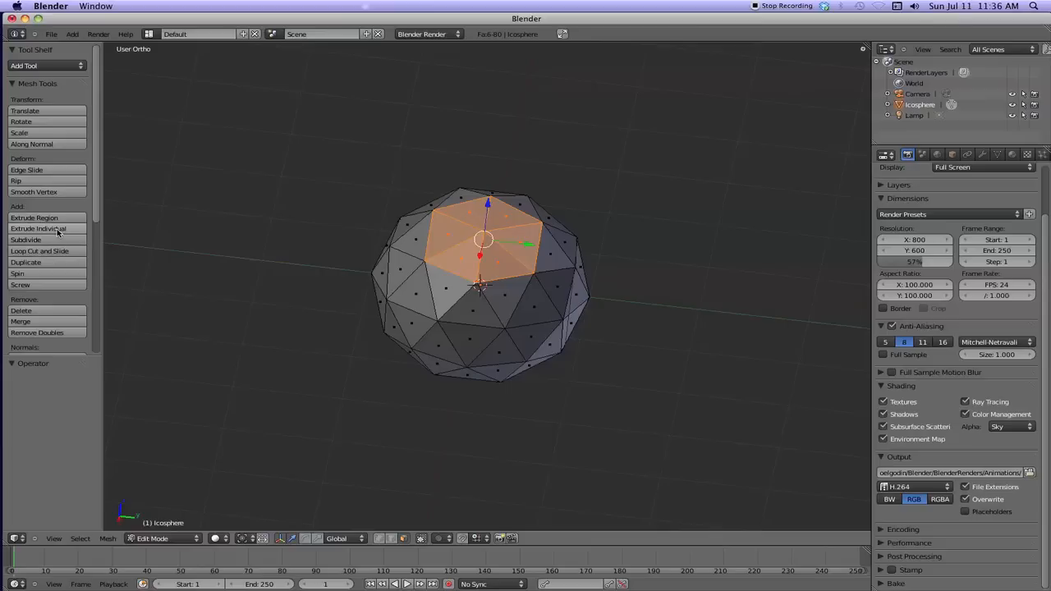
{"action": "mouse_move", "coordinate": [40, 228]}
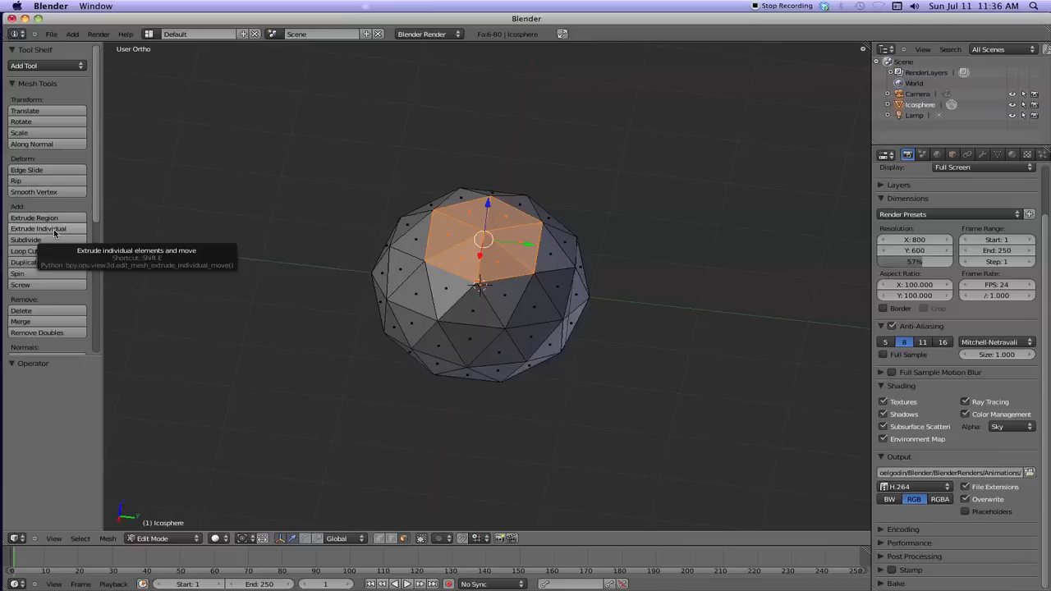
{"action": "mouse_move", "coordinate": [502, 220]}
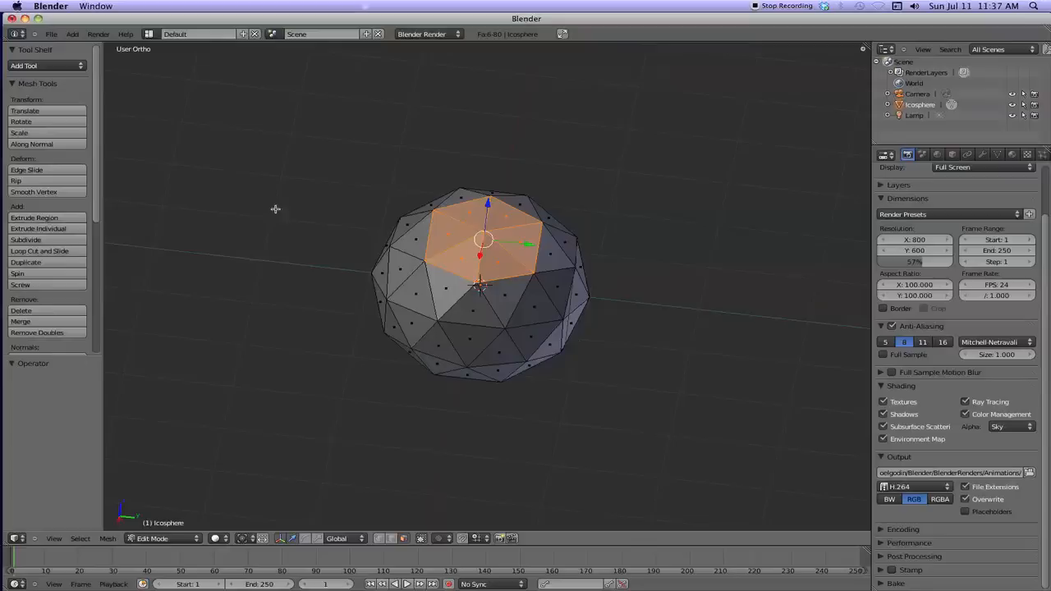
{"action": "mouse_move", "coordinate": [448, 158]}
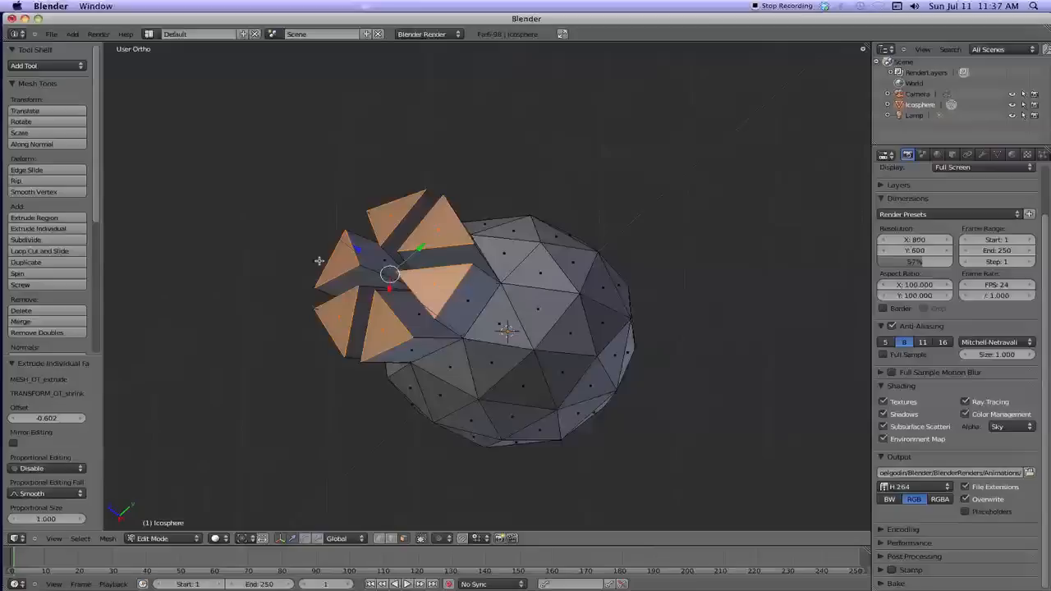
Leave Edit Mode on the extruded icosphere with Tab
{"action": "key", "text": "Tab"}
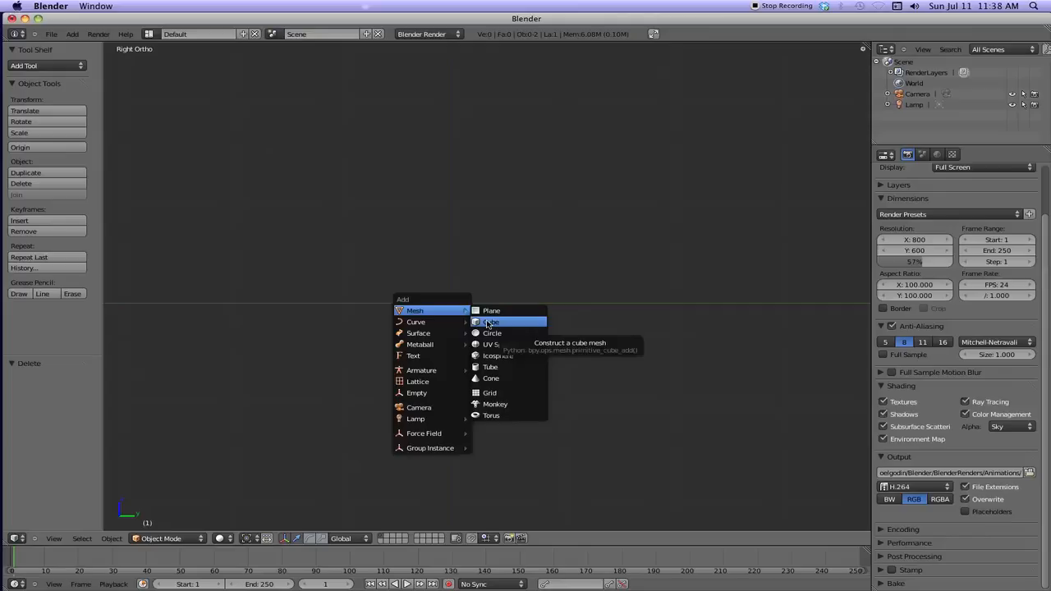
Add a cube and switch its mesh editing to edge select mode
{"action": "left_click", "coordinate": [490, 320]}
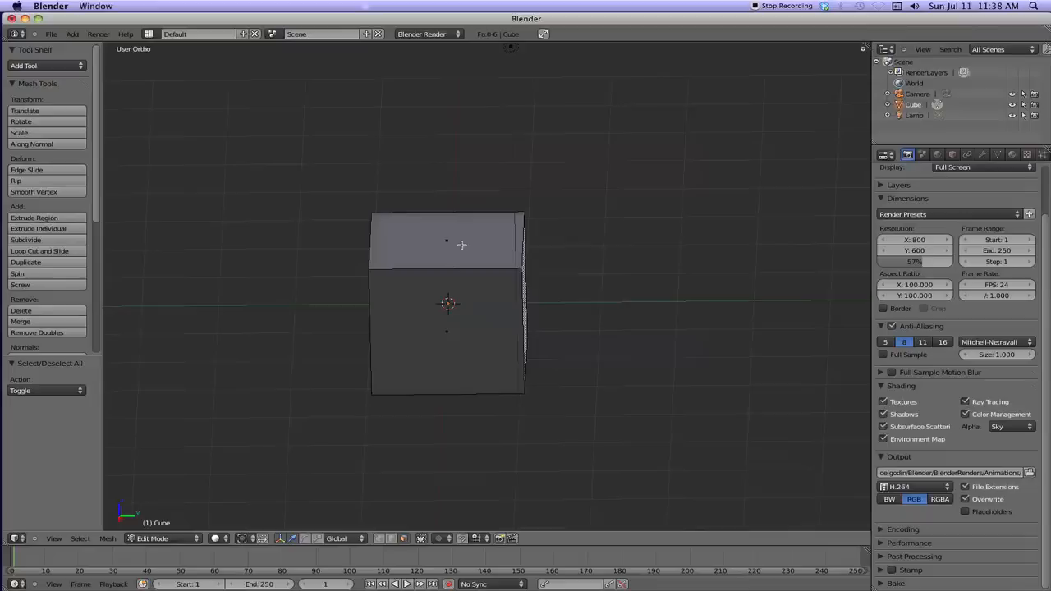
{"action": "left_click", "coordinate": [391, 539]}
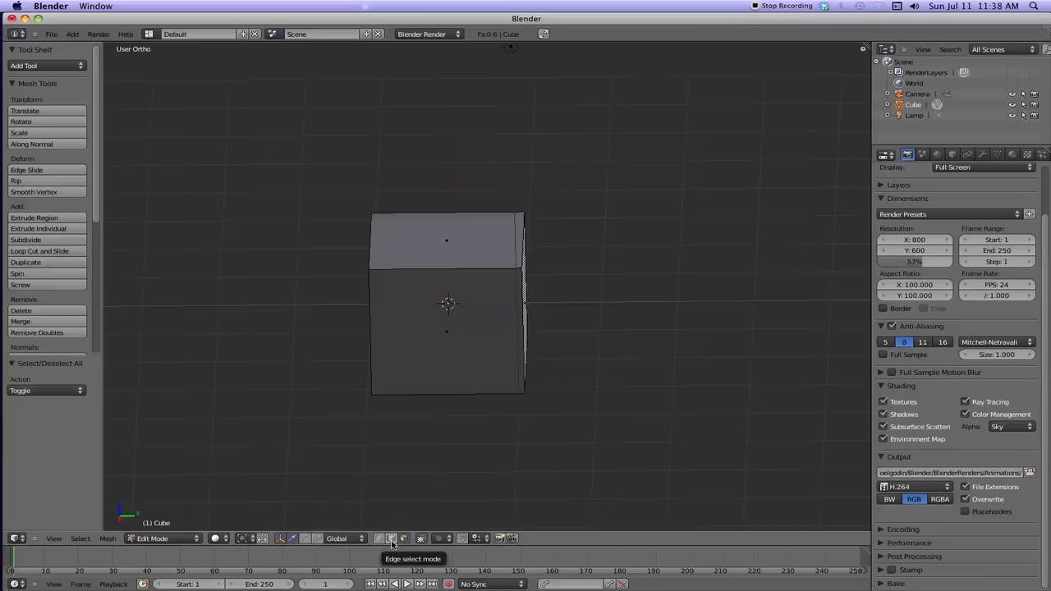
{"action": "left_click", "coordinate": [391, 539]}
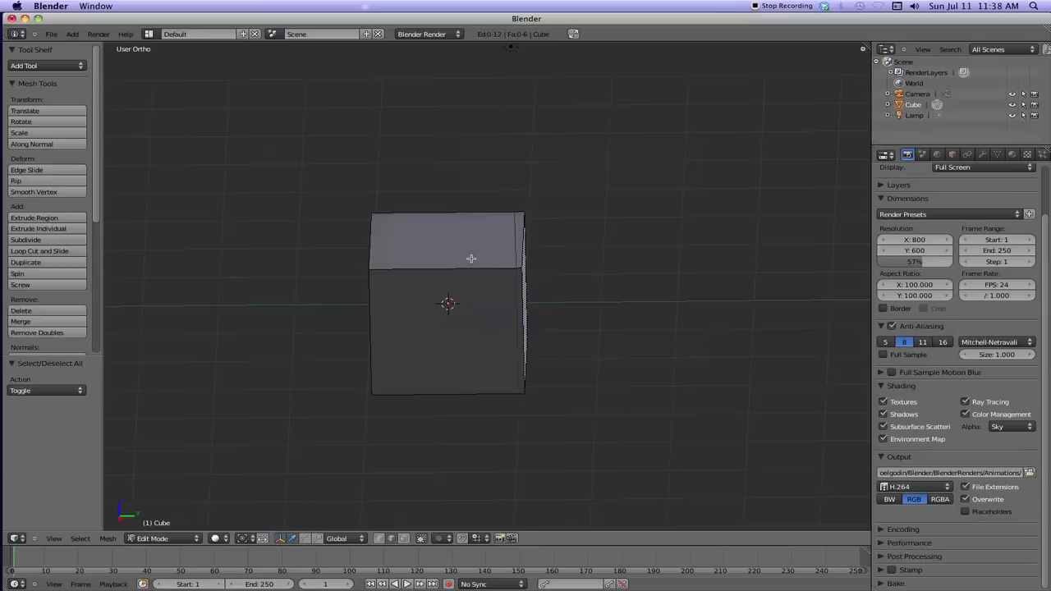
{"action": "mouse_move", "coordinate": [455, 266]}
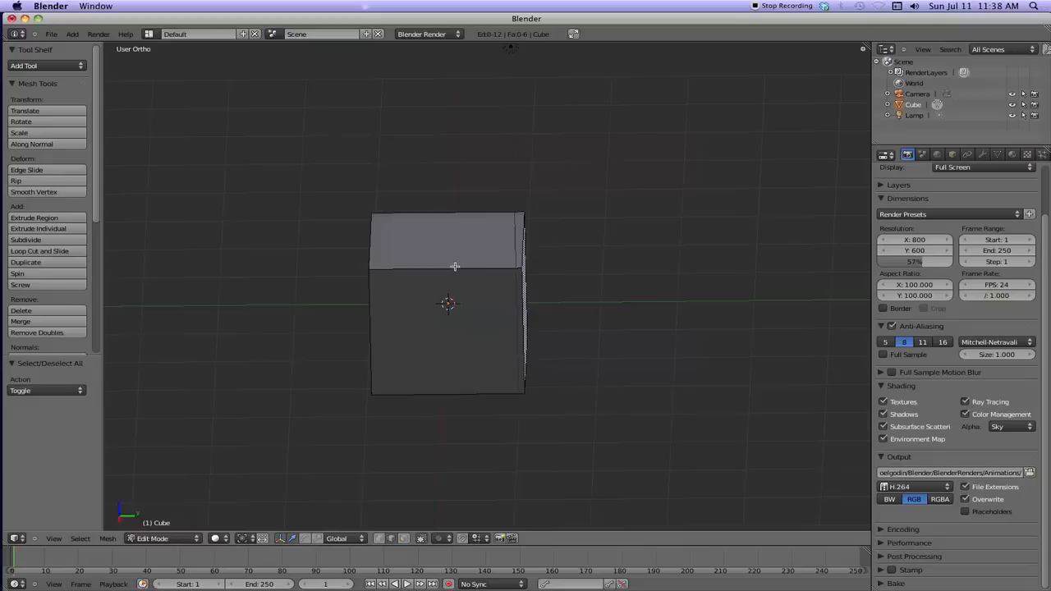
{"action": "mouse_move", "coordinate": [467, 294]}
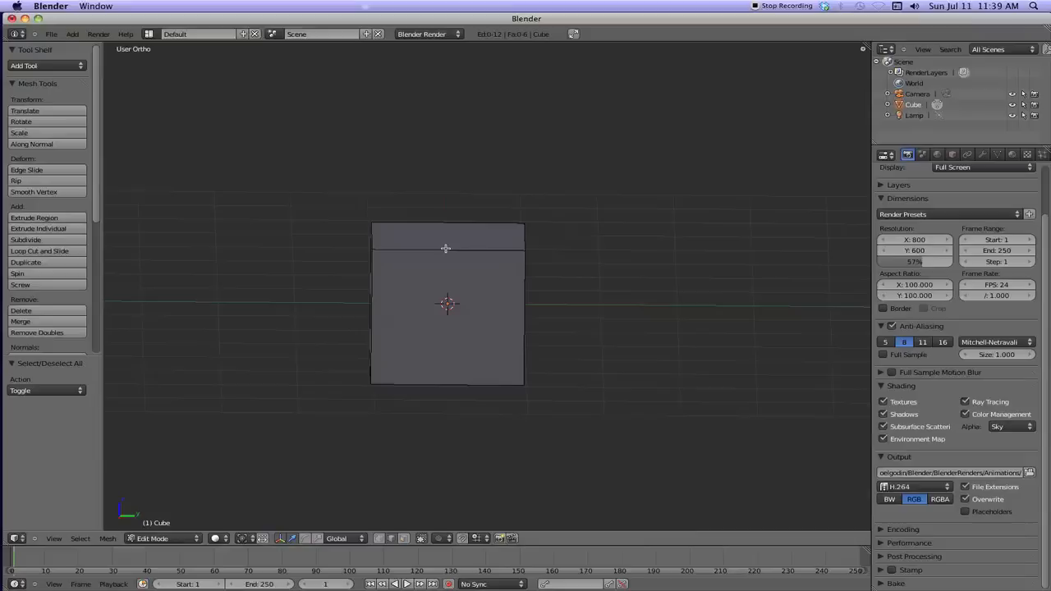
Extrude the cube's top face upward and shift it leftward into a slanted roof-like top
{"action": "left_click", "coordinate": [446, 237]}
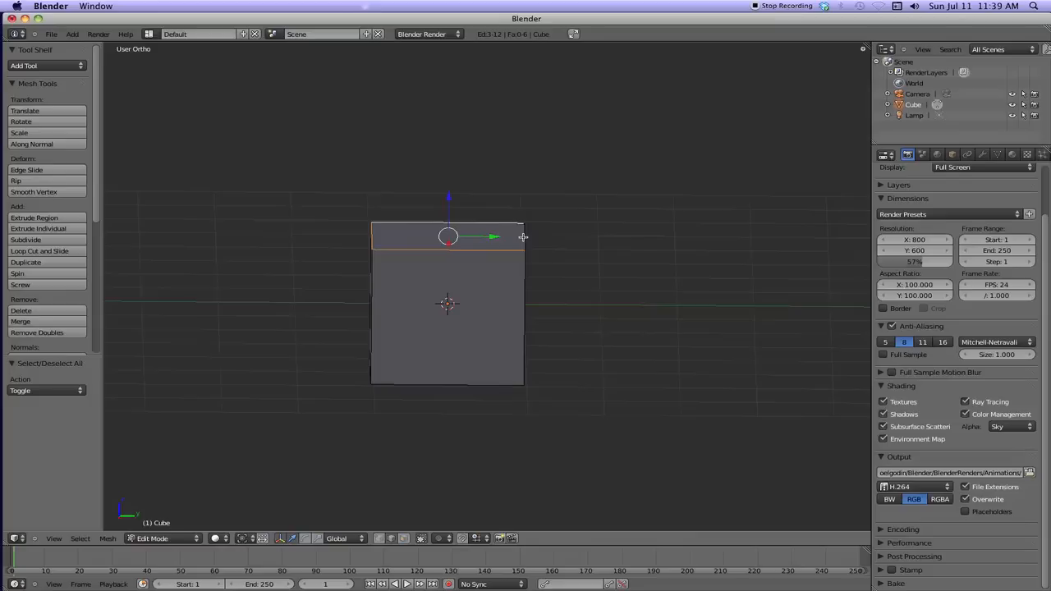
{"action": "left_click", "coordinate": [447, 237]}
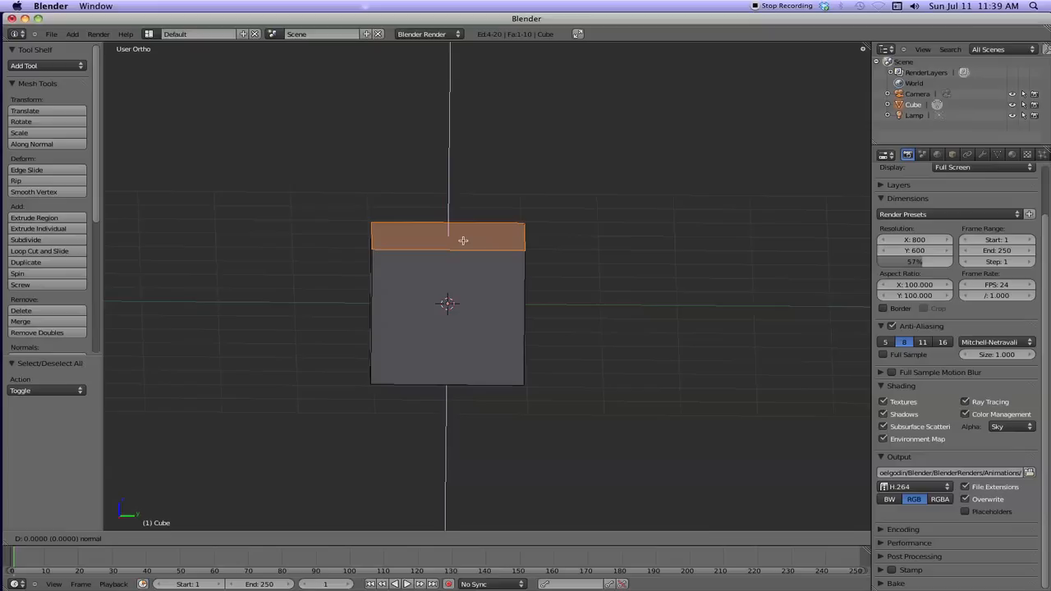
{"action": "left_click", "coordinate": [34, 217]}
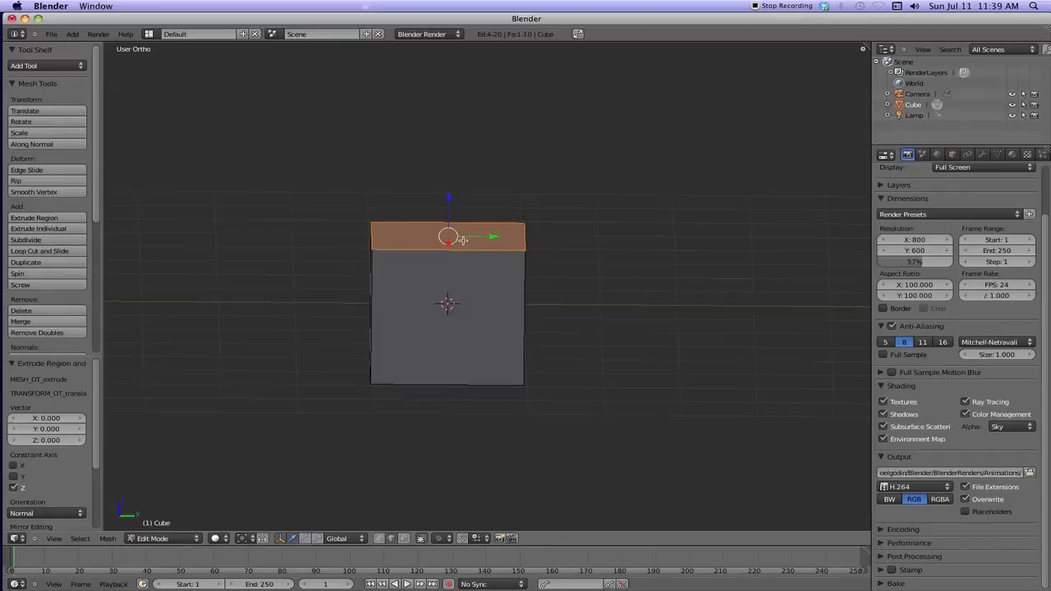
{"action": "left_click_drag", "start_coordinate": [447, 304], "coordinate": [539, 238]}
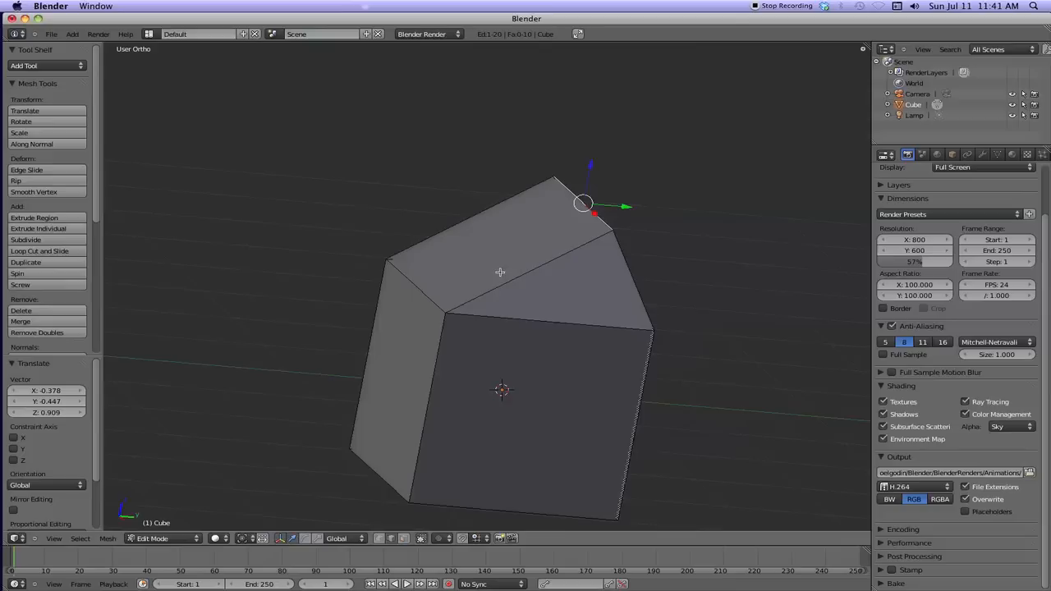
{"action": "mouse_move", "coordinate": [388, 259]}
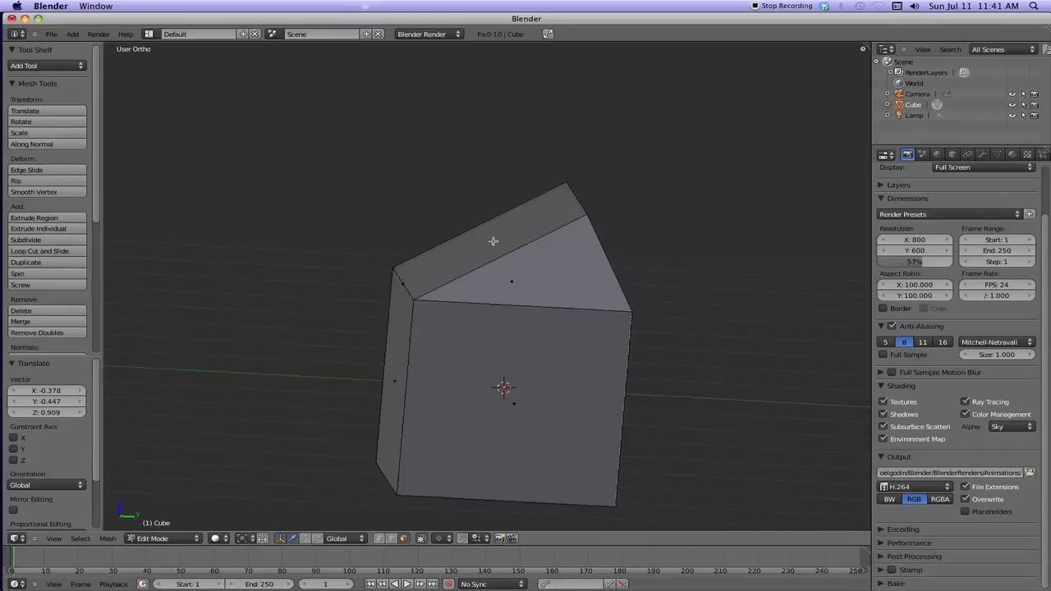
Extrude the slanted top face again and select the new section's end face
{"action": "left_click", "coordinate": [493, 240]}
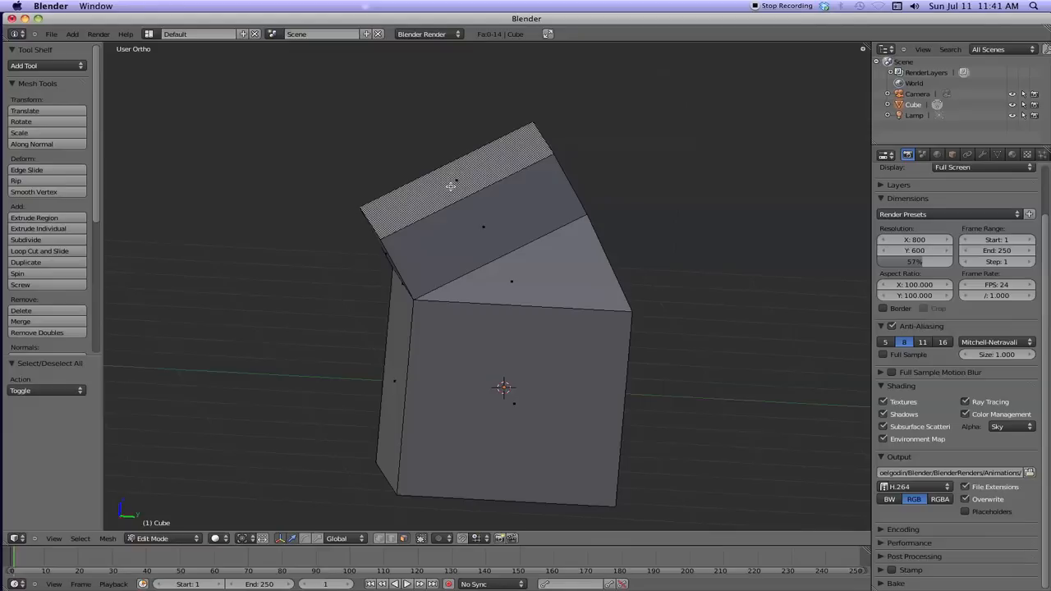
{"action": "left_click", "coordinate": [450, 178]}
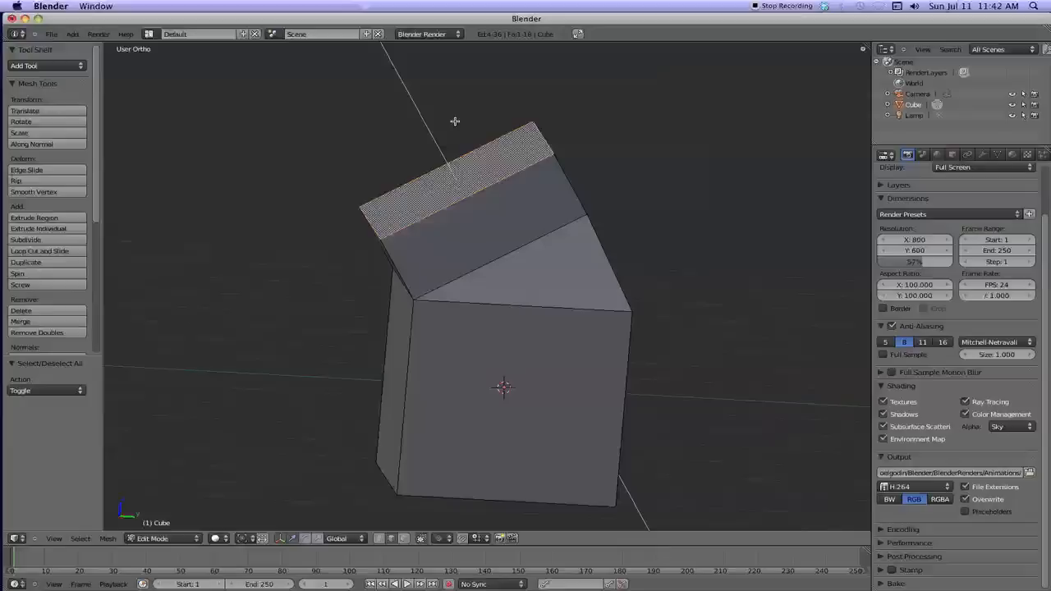
Tilt the top section further left so the shape bends like an arm
{"action": "left_click", "coordinate": [35, 216]}
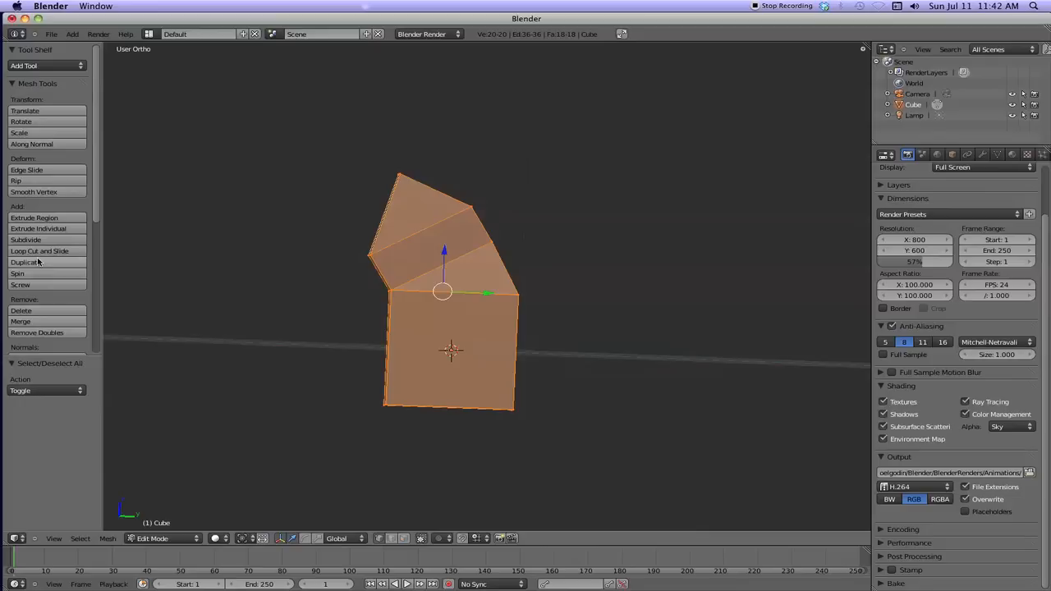
Merge duplicate vertices of the arm mesh with Remove Doubles
{"action": "scroll", "scroll_direction": "down", "scroll_amount": 3}
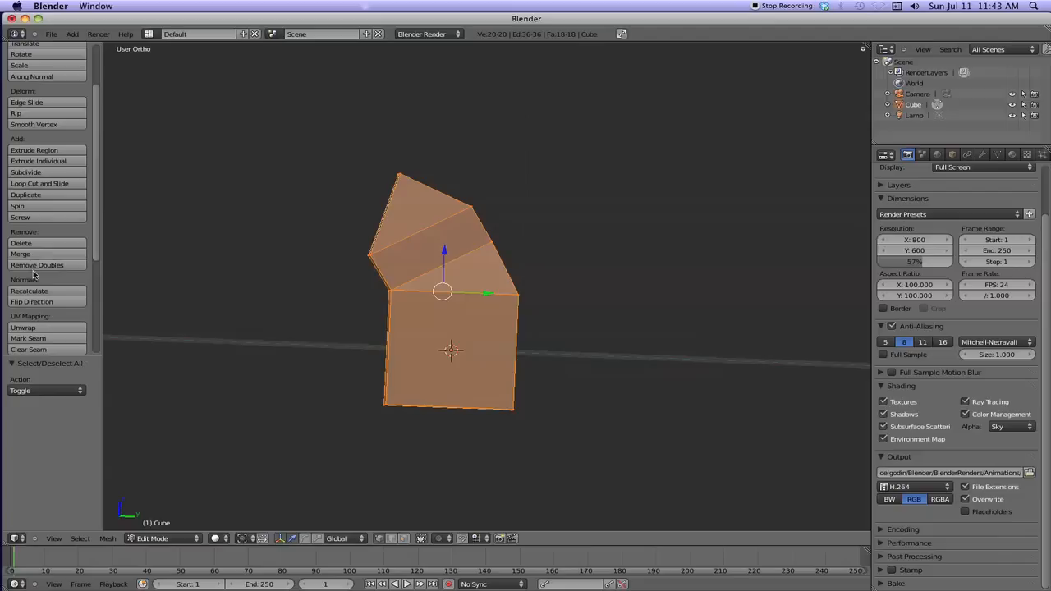
{"action": "left_click", "coordinate": [36, 264]}
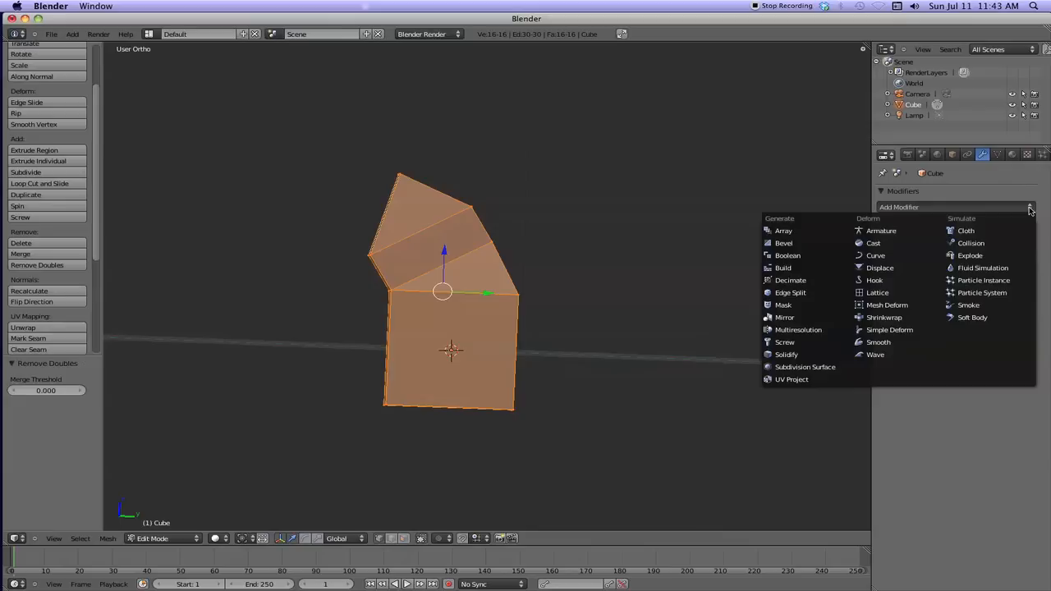
Add a Subdivision Surface modifier with View subdivisions at 2
{"action": "left_click", "coordinate": [805, 368]}
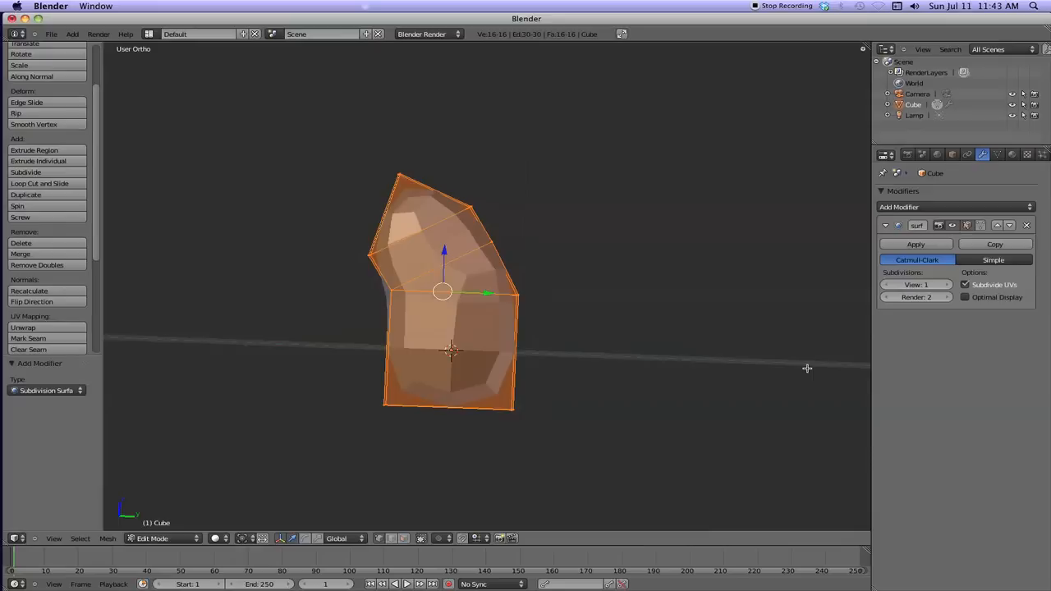
{"action": "left_click", "coordinate": [947, 284]}
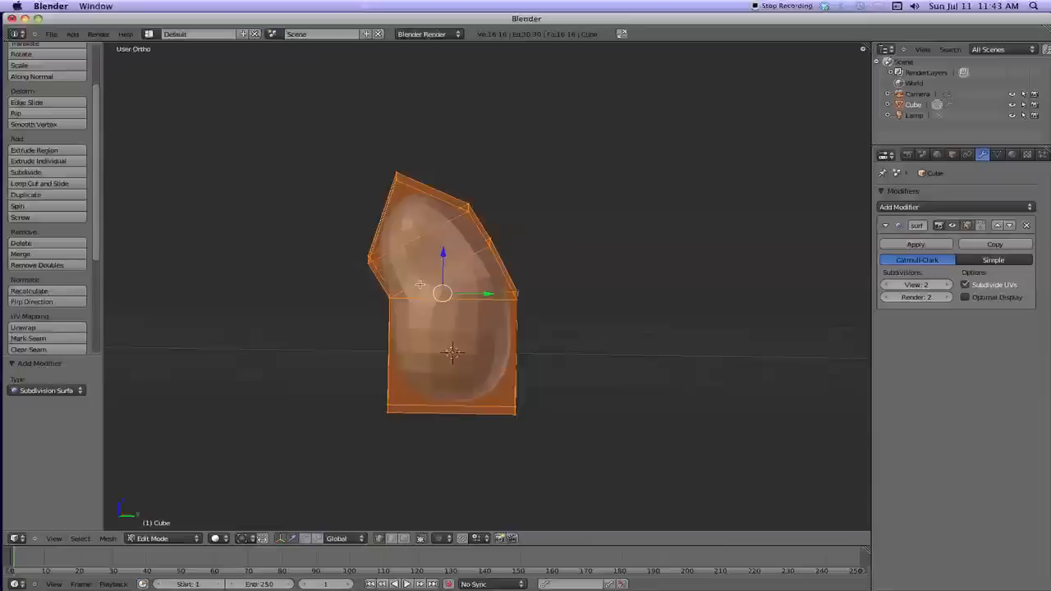